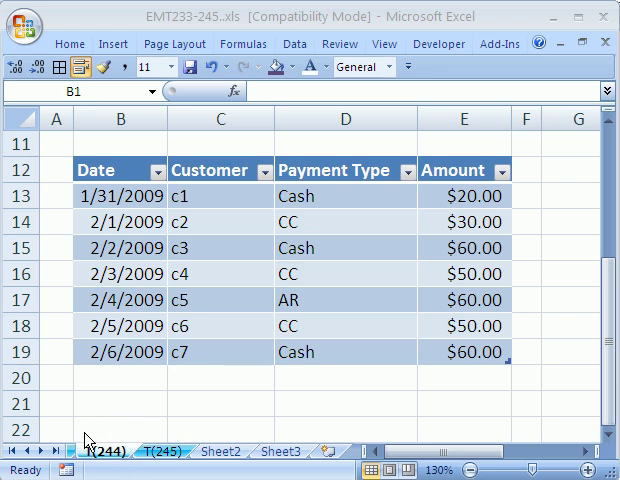
pyautogui.moveTo(80, 448)
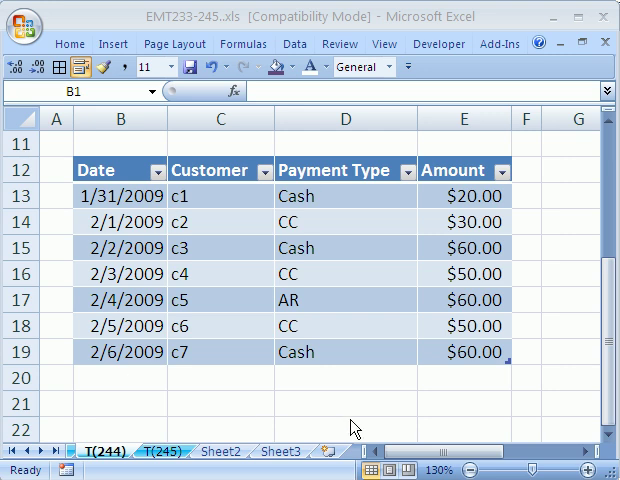
pyautogui.moveTo(356, 208)
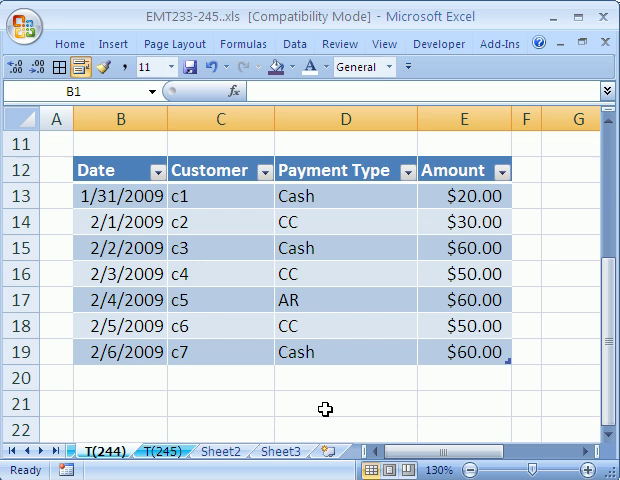
pyautogui.moveTo(312, 276)
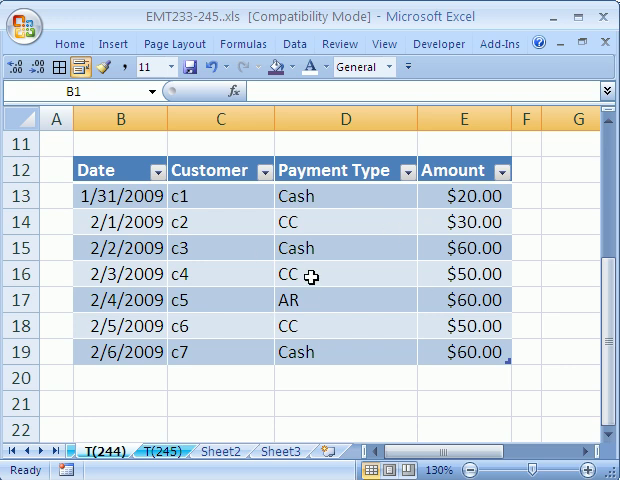
pyautogui.moveTo(156, 462)
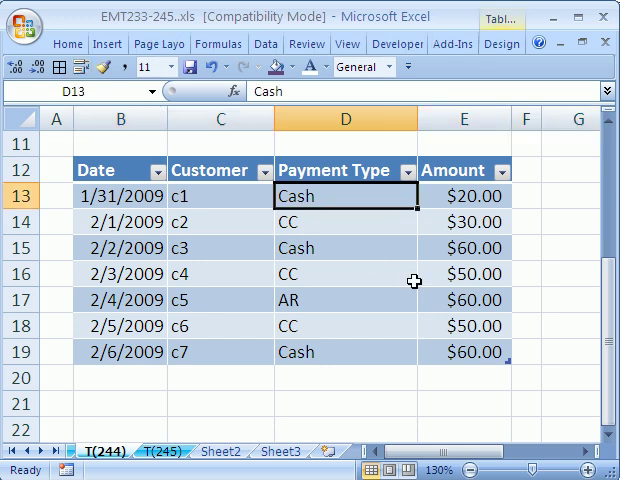
# Copy the Payment Type heading cells from the T(244) table and switch to the T(245) sheet.
pyautogui.click(344, 222)
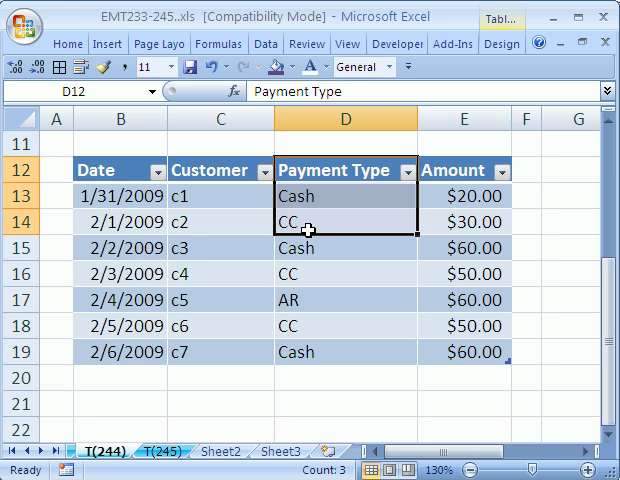
pyautogui.click(160, 444)
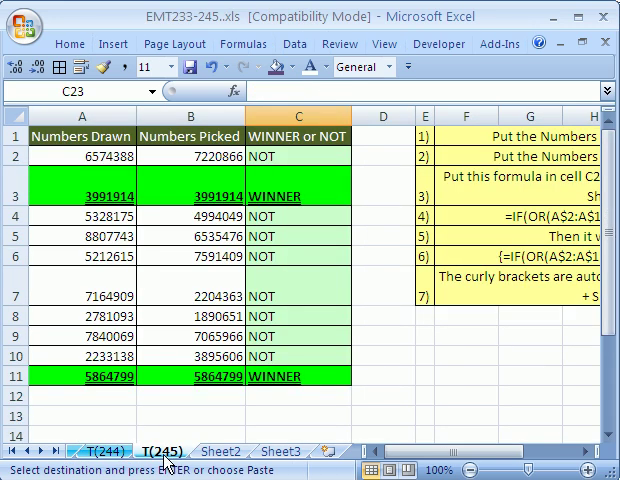
pyautogui.moveTo(164, 444)
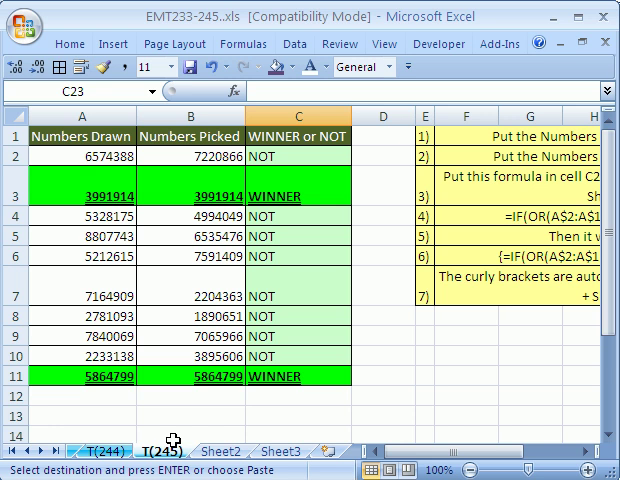
# Add new worksheets for Cash and CC, with Payment Type over CC on the CC sheet.
pyautogui.click(164, 452)
pyautogui.write('Cash')
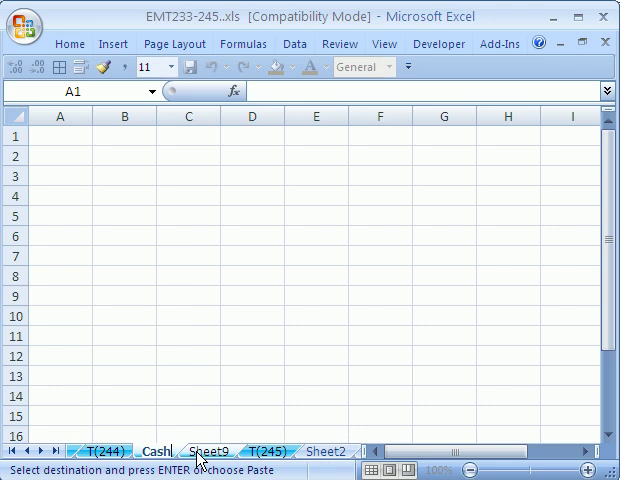
pyautogui.click(206, 452)
pyautogui.write('CC')
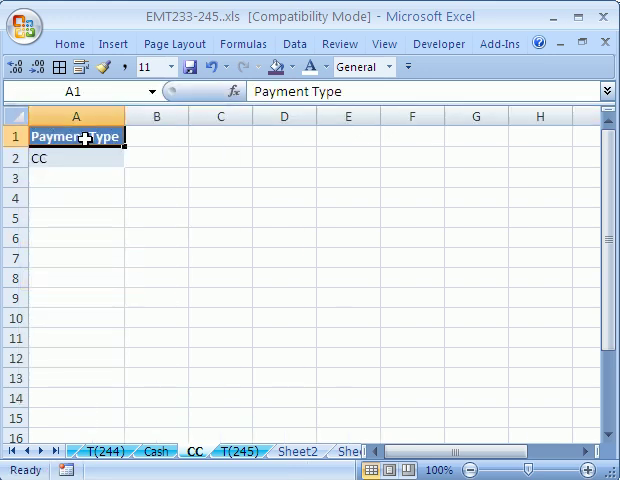
# Select the CC criterion cell, check the T(244) data, and return to CC for Data > Advanced.
pyautogui.click(76, 158)
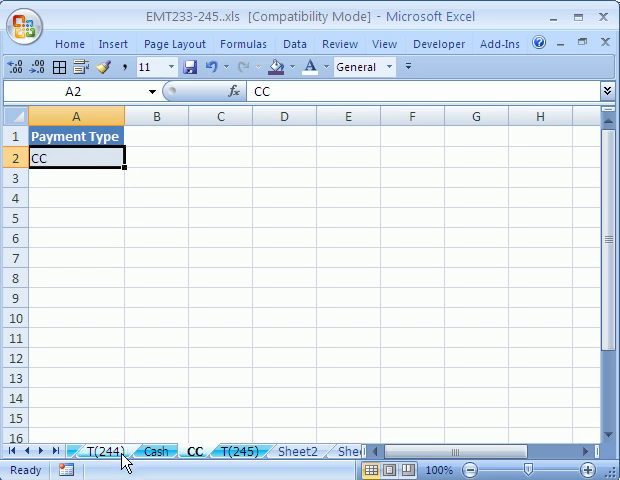
pyautogui.click(94, 464)
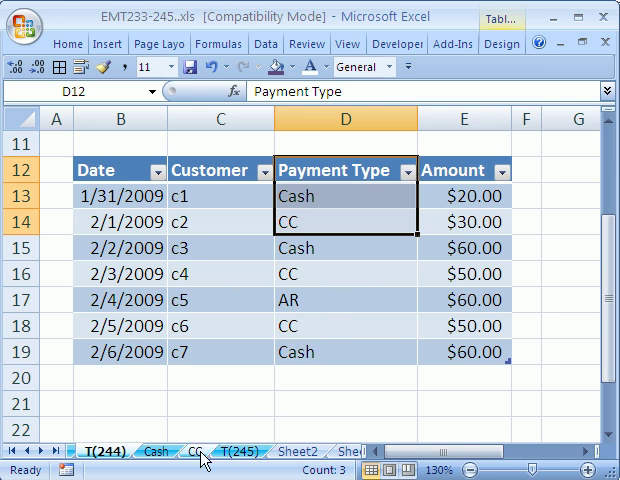
pyautogui.click(188, 450)
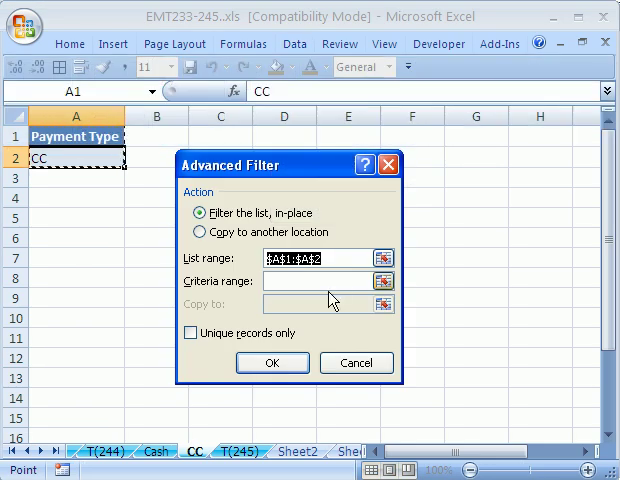
# Run Advanced Filter copying T(244)!B12:E19 with criteria CC!A1:A2 to A4, extracting the three CC sales.
pyautogui.click(188, 232)
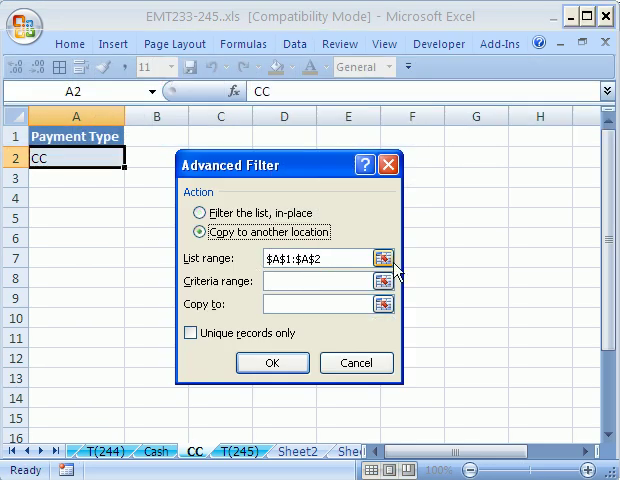
pyautogui.click(384, 256)
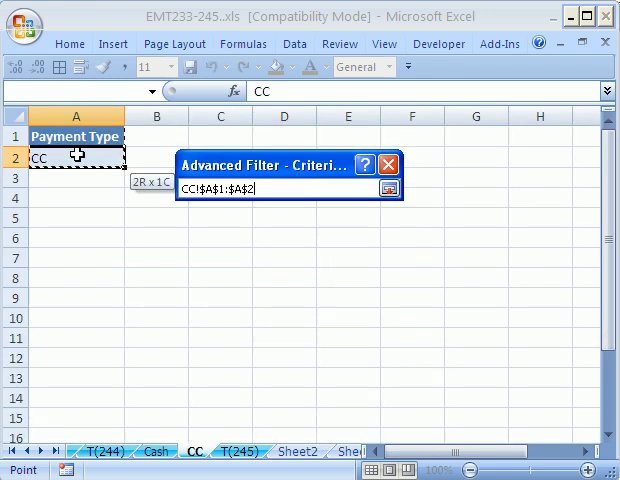
pyautogui.click(390, 188)
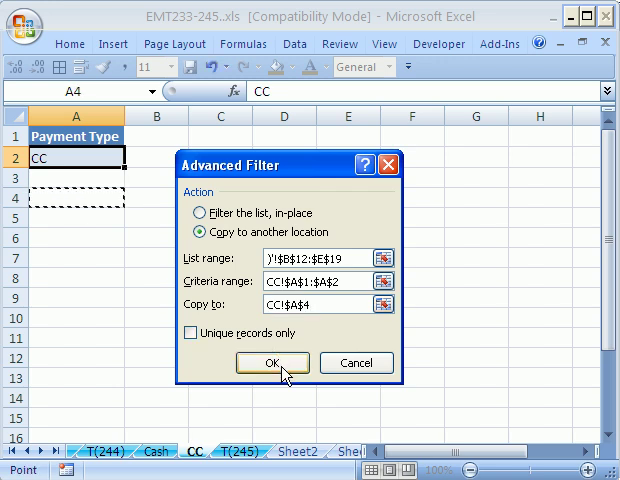
pyautogui.click(272, 364)
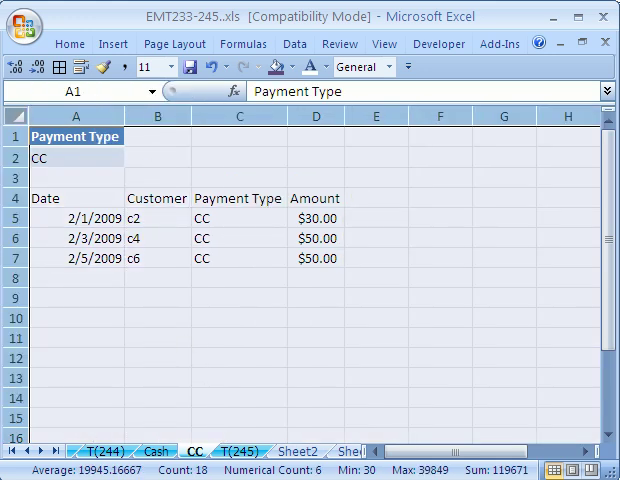
# Paste the Payment Type heading into Cash sheet A1 with Cash in A2, then start Data > Advanced.
pyautogui.click(158, 450)
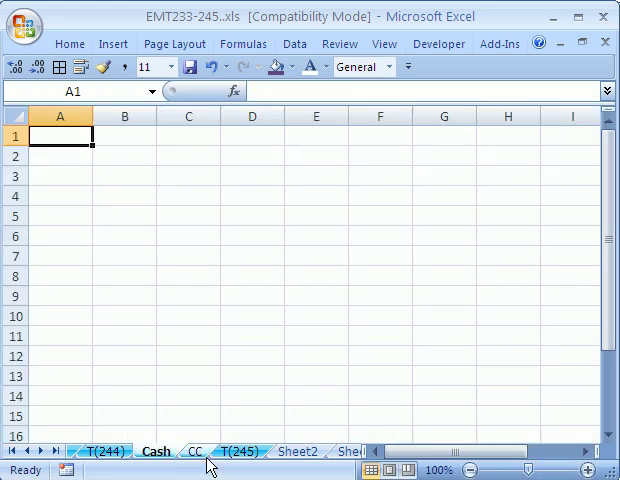
pyautogui.click(188, 452)
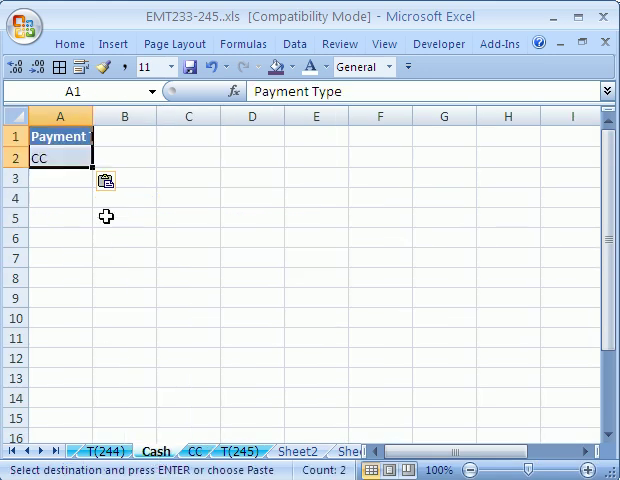
pyautogui.write('Cas')
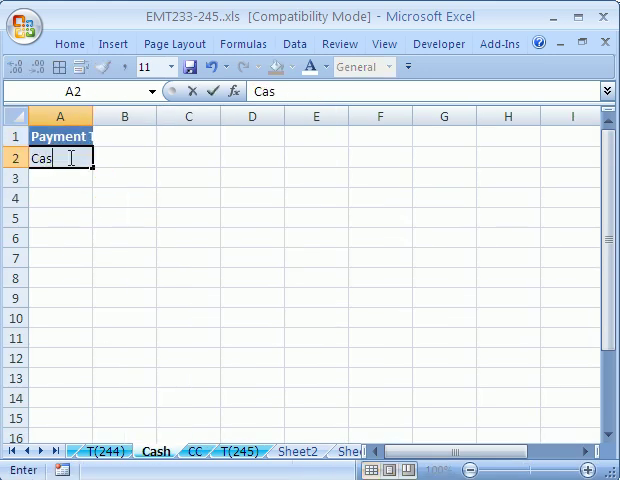
pyautogui.click(58, 218)
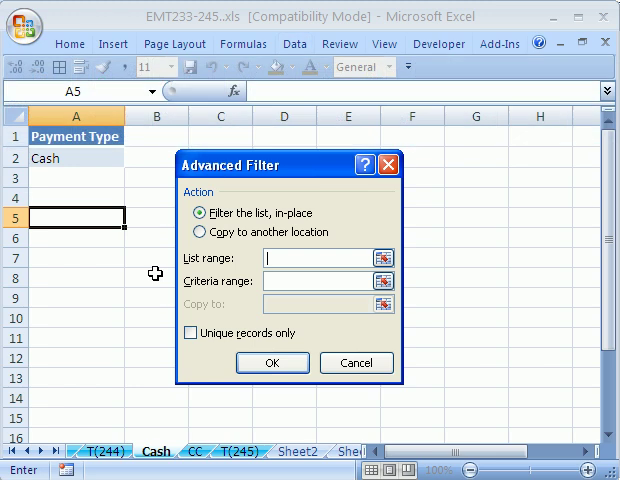
# Run Advanced Filter copying T(244)!B12:E19 with criteria Cash!A1:A2 to A4, extracting the three cash sales.
pyautogui.click(186, 232)
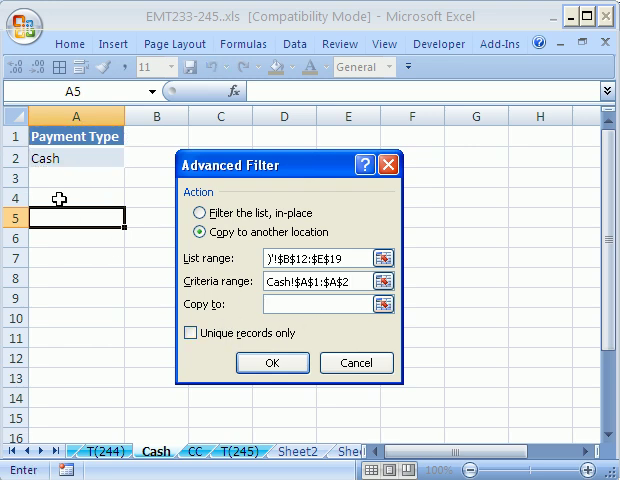
pyautogui.click(272, 364)
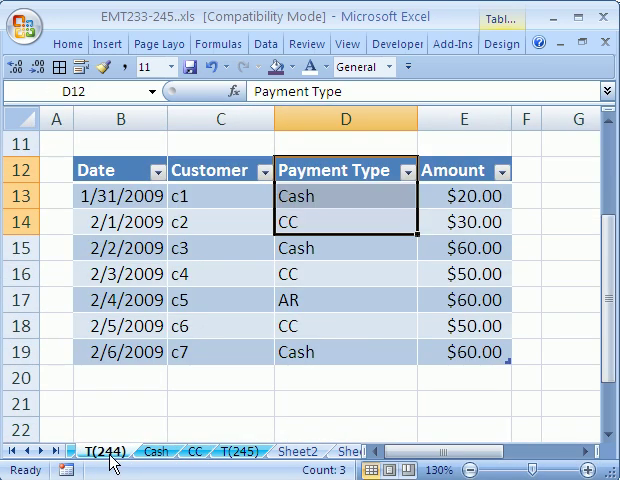
pyautogui.click(156, 450)
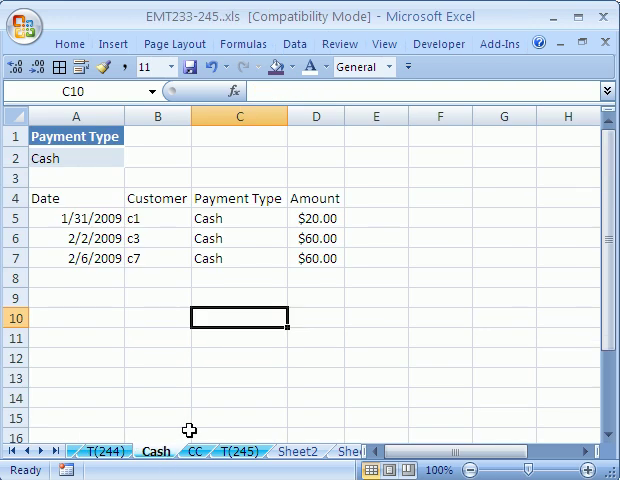
pyautogui.moveTo(316, 208)
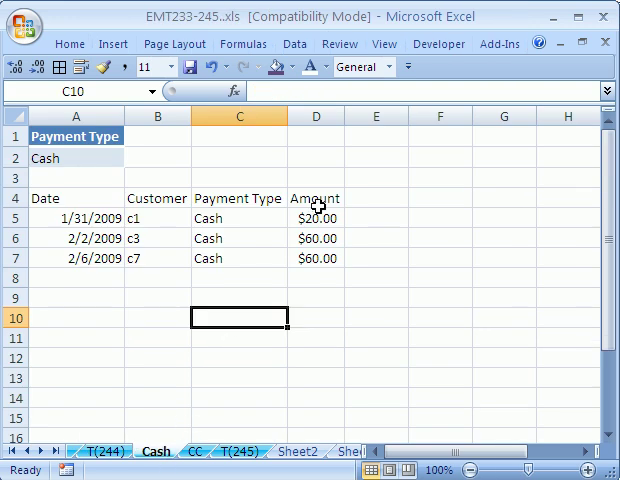